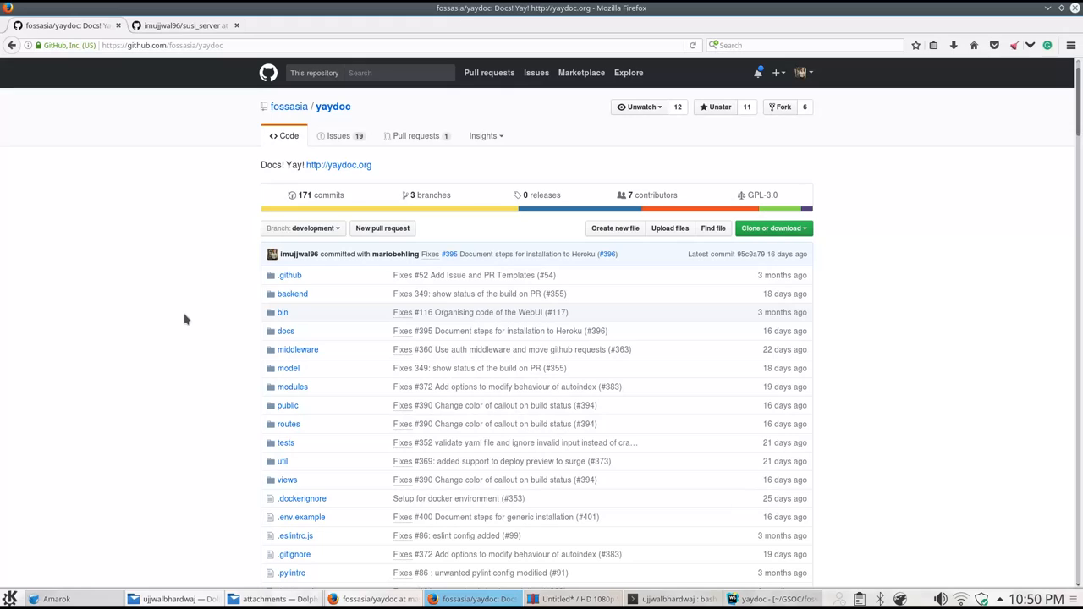
View the Yaydoc repo's master branch, then bring up the susi_server fork on its documentation branch.
left_click(301, 227)
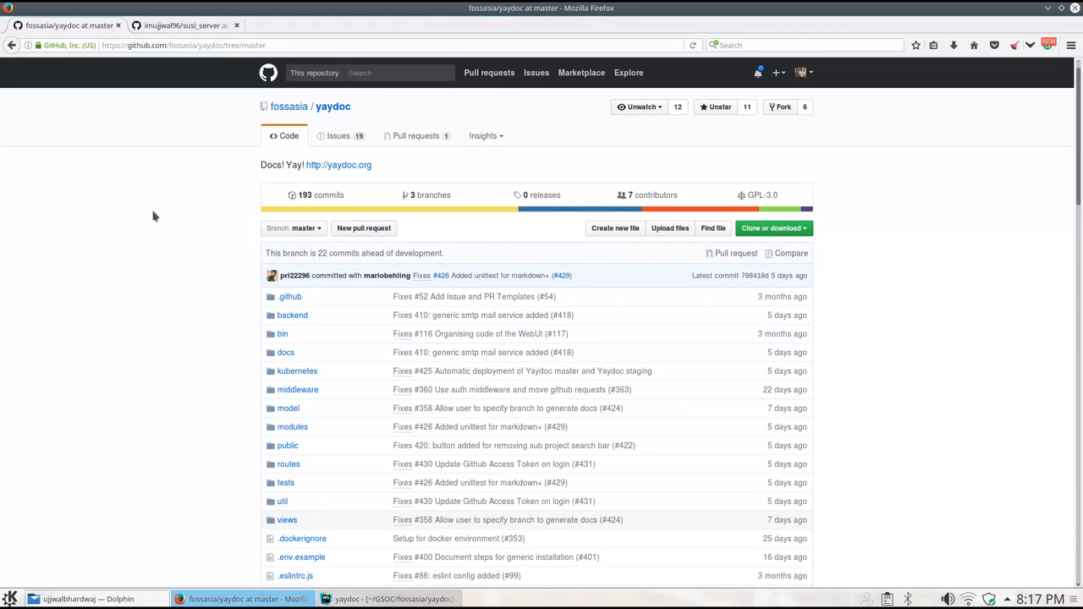
left_click(800, 71)
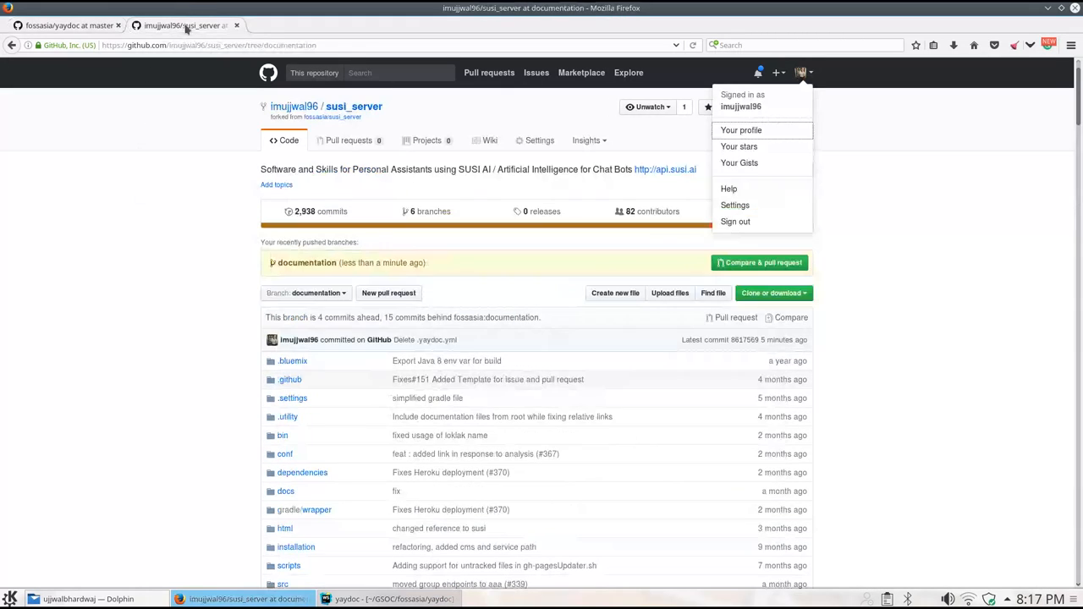
left_click(153, 175)
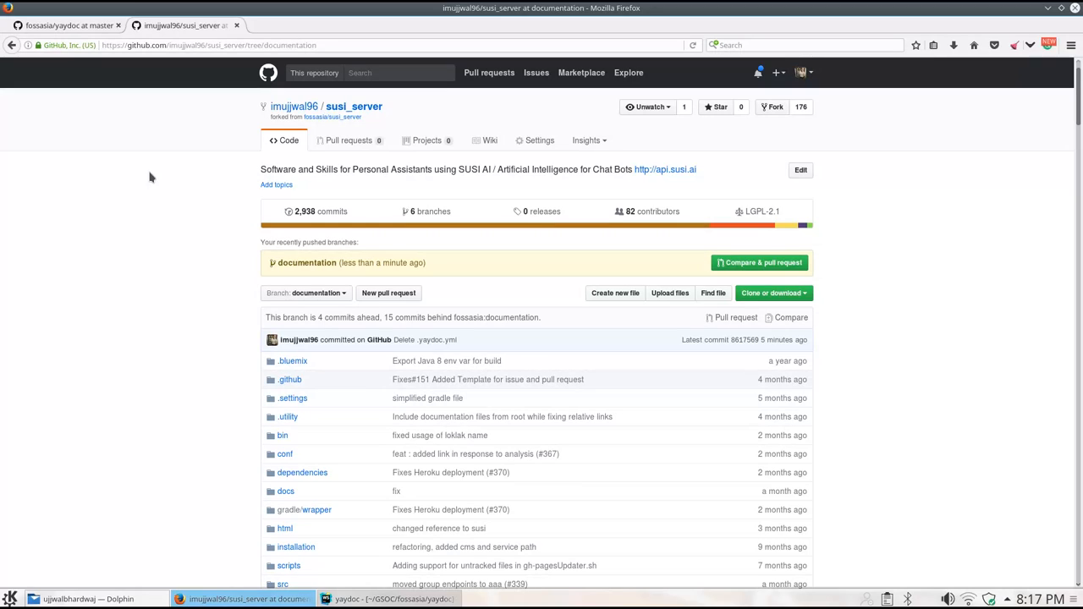
mouse_move(1005, 304)
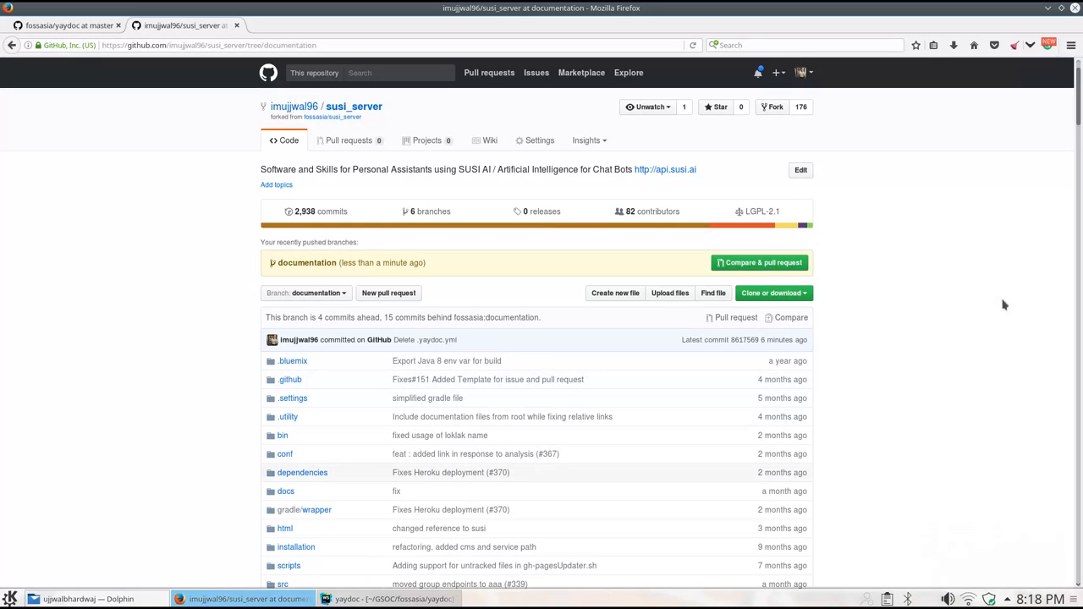
Begin a new file named .yaydoc.yml in the fork's documentation branch.
left_click(614, 293)
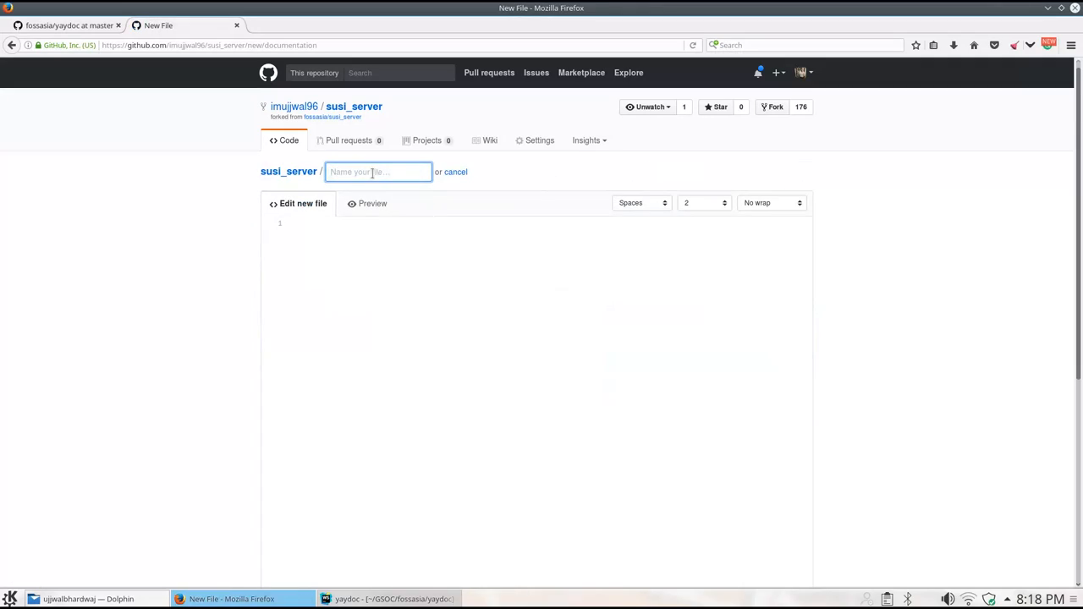
type(".yaydoc")
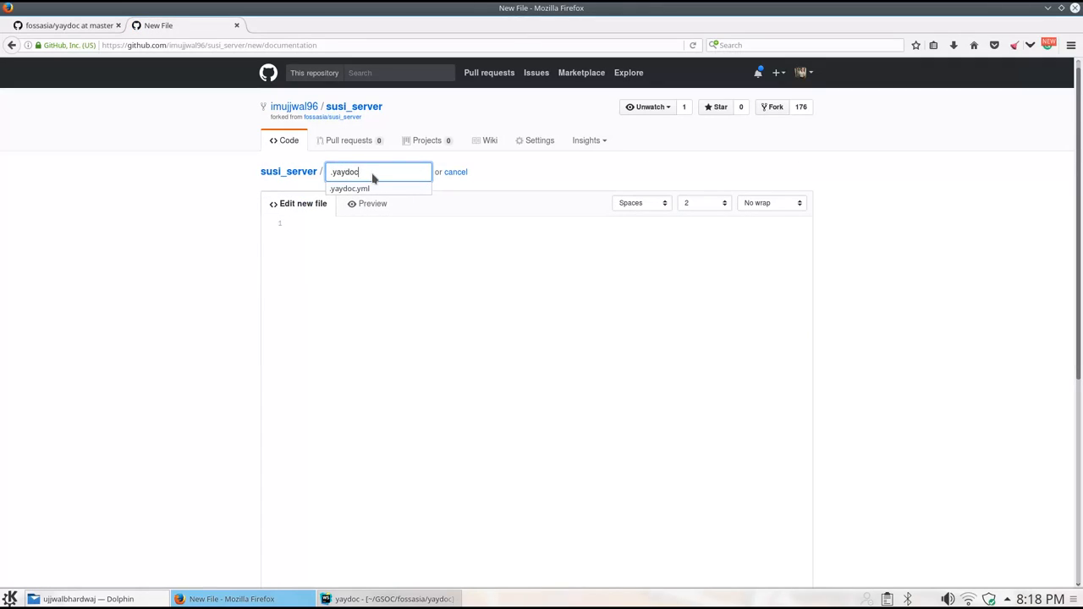
left_click(349, 188)
type("metadata:")
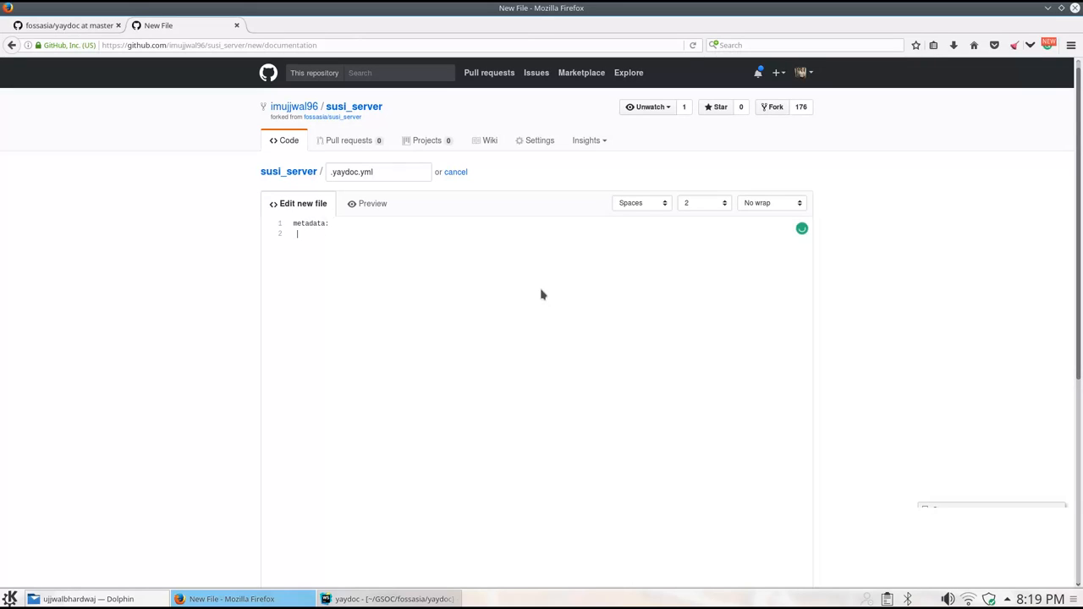
Enter metadata: author FOSSASIA, projectname "Susi Server", version development.
type("author: FOSSASIA")
type("project:")
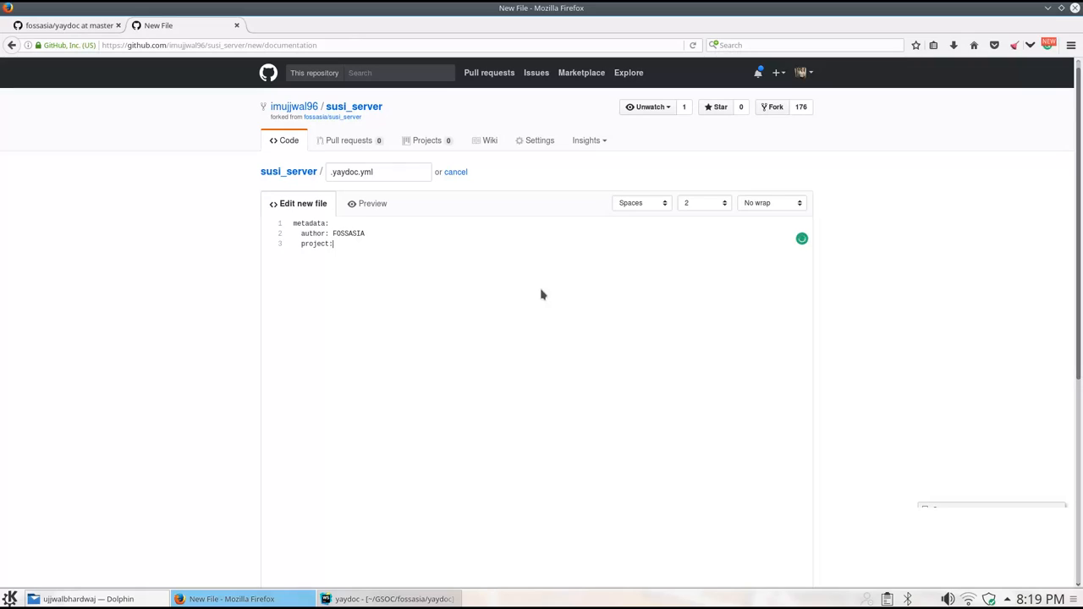
type("name: \"Susi Server")
type("vers")
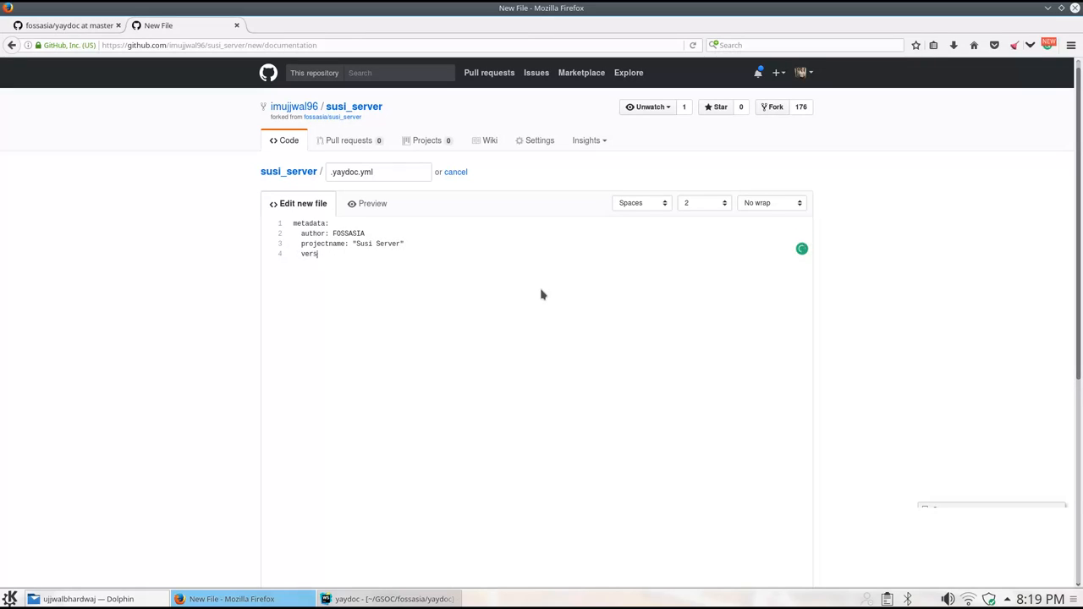
type("ion: development")
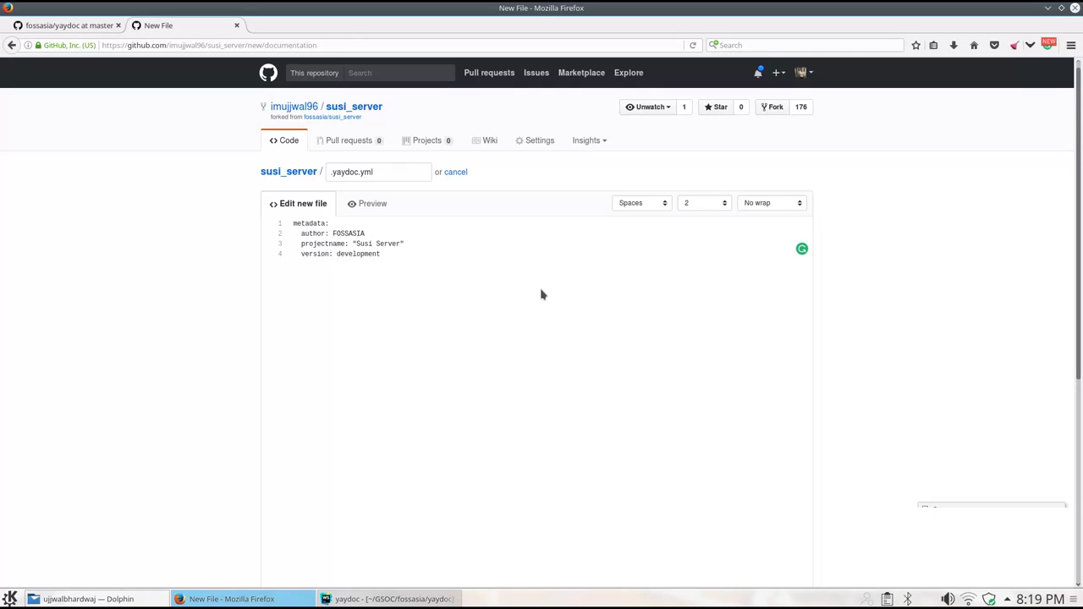
key("Return")
type("build:")
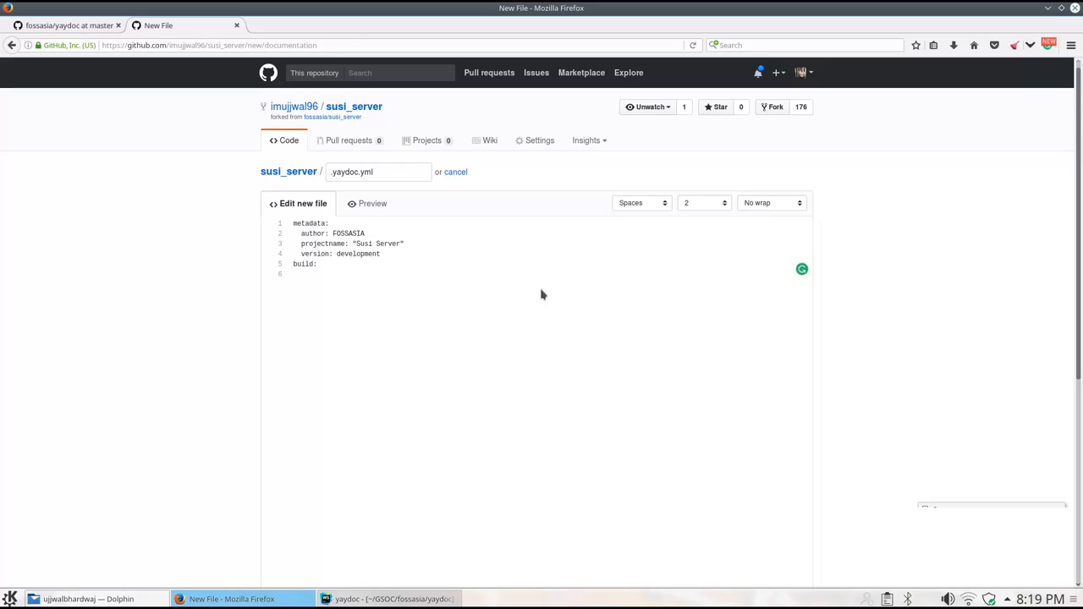
Add build settings: theme alabaster, source docs, logo susi-logo-original image.
type("theme:")
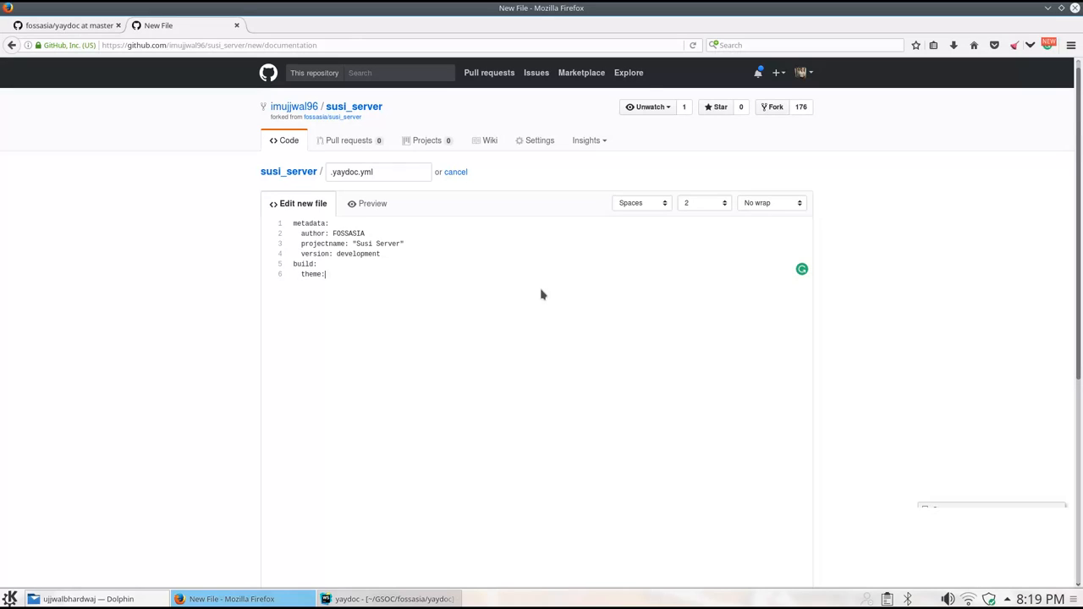
type("alabast")
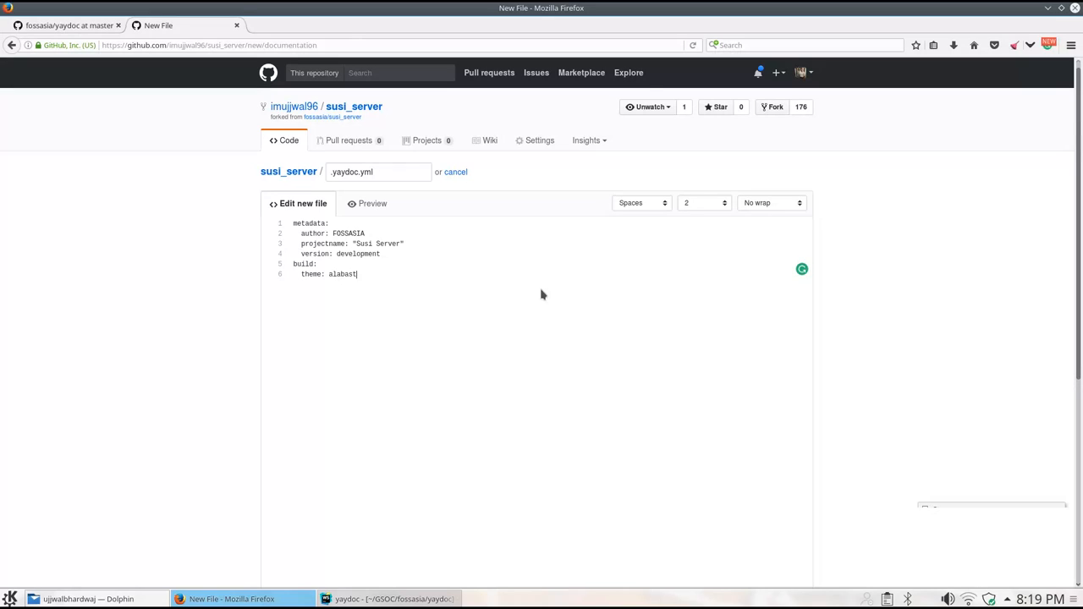
key("Return")
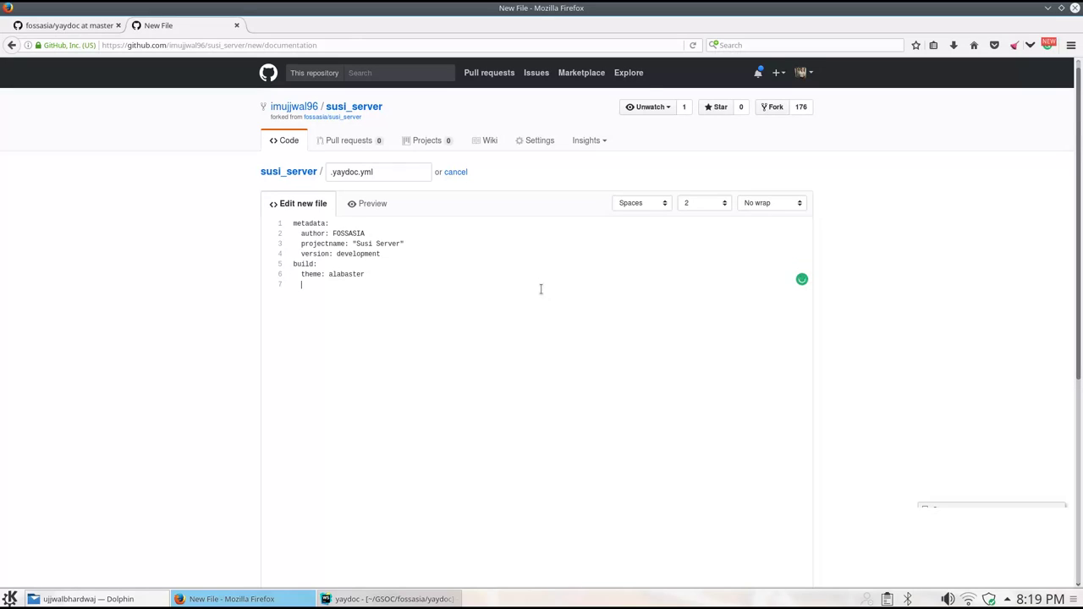
type("source:")
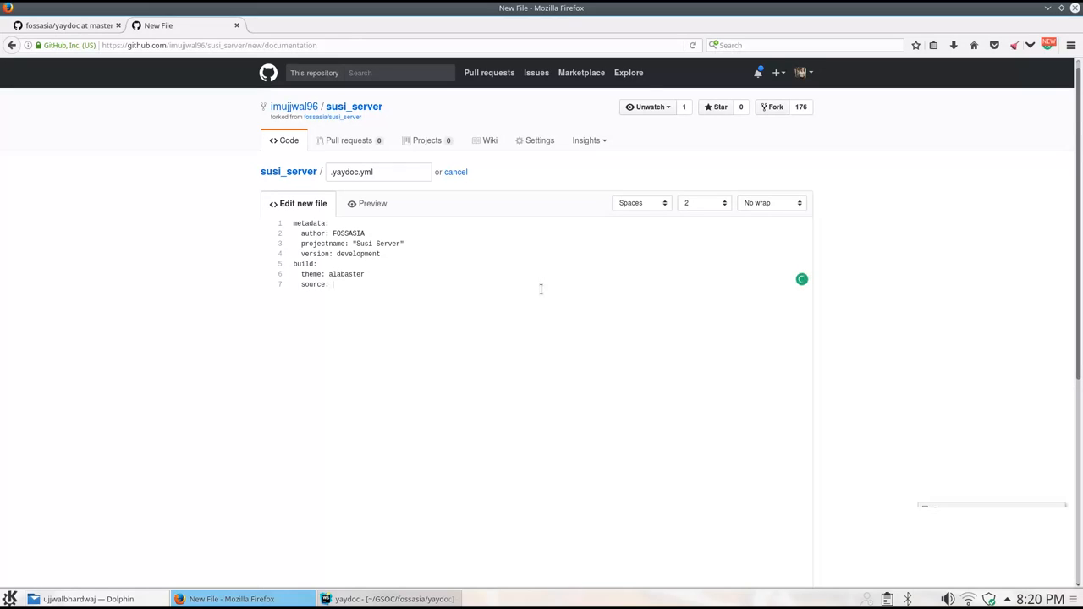
type("docs")
type("logo: images")
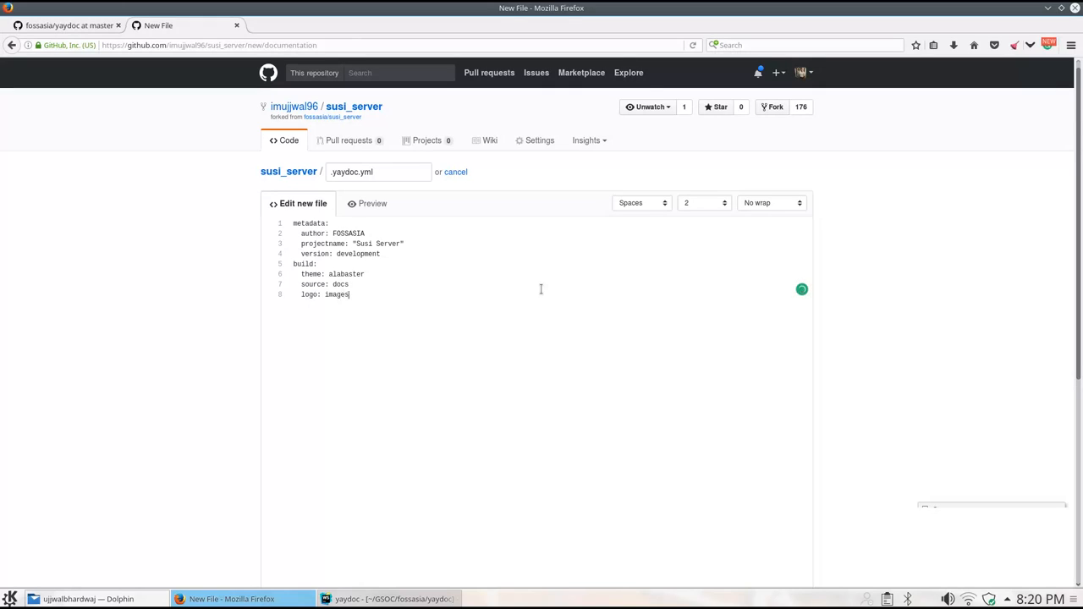
type("/susi-l")
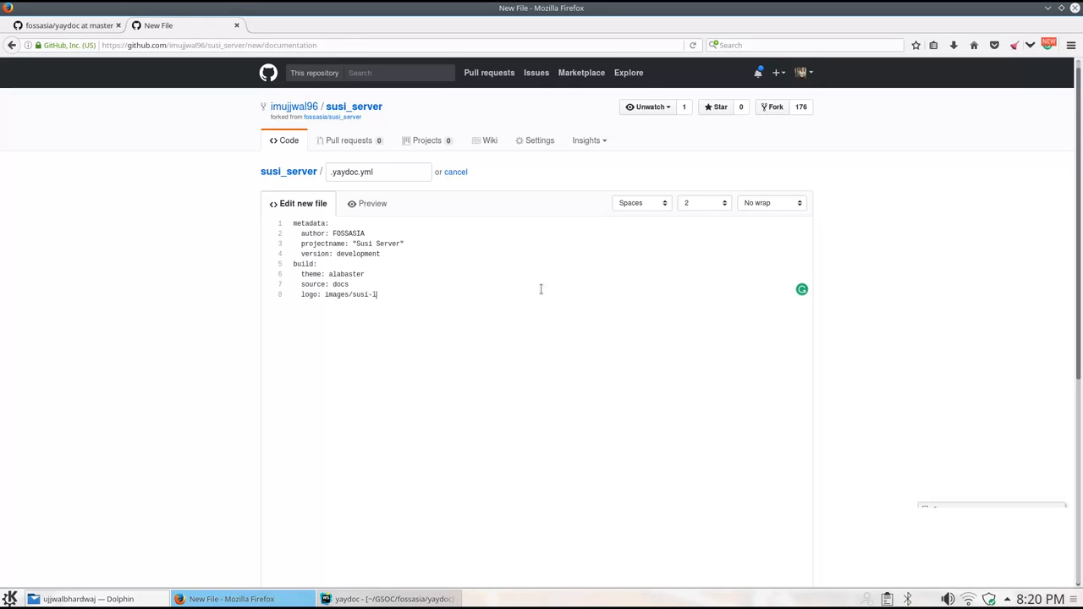
type("ogo-original.svg")
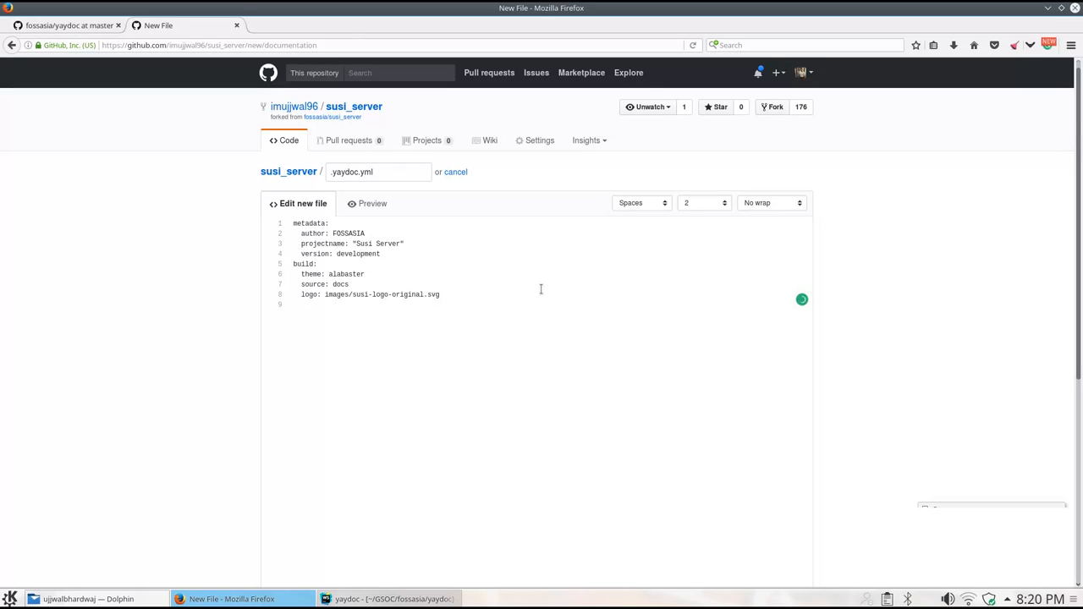
Add a publish section with ghpages docurl pointing to the custom albhardwaj.me domain.
type("publish:")
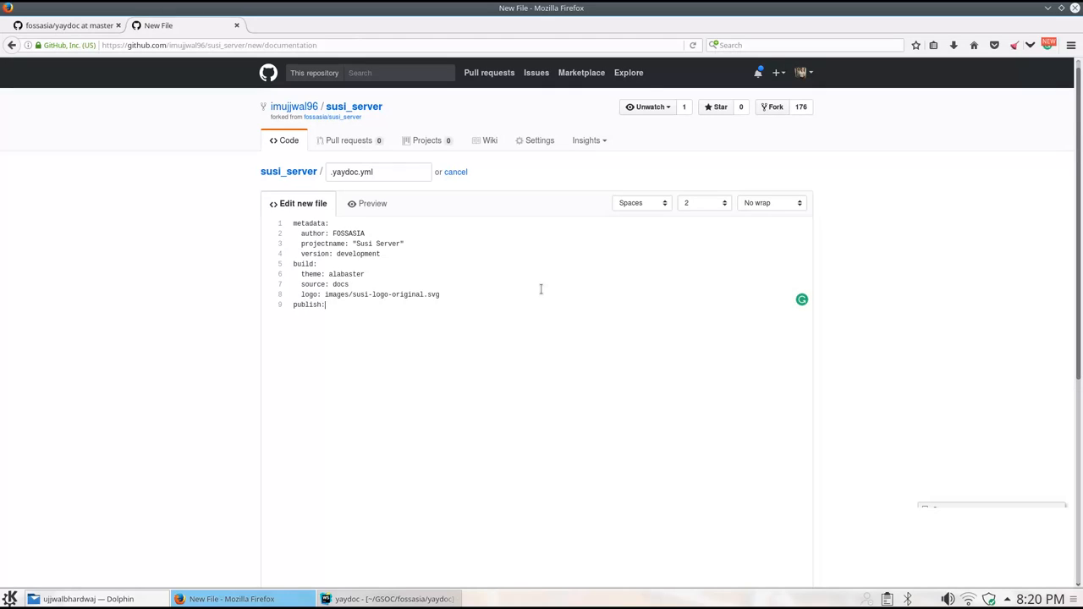
key("Return")
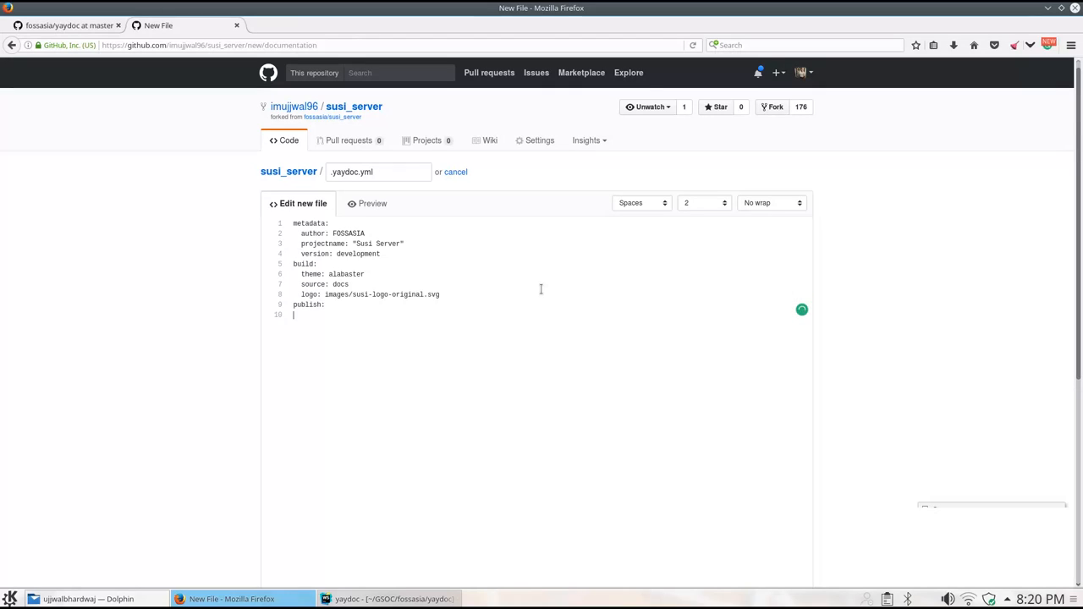
type("g")
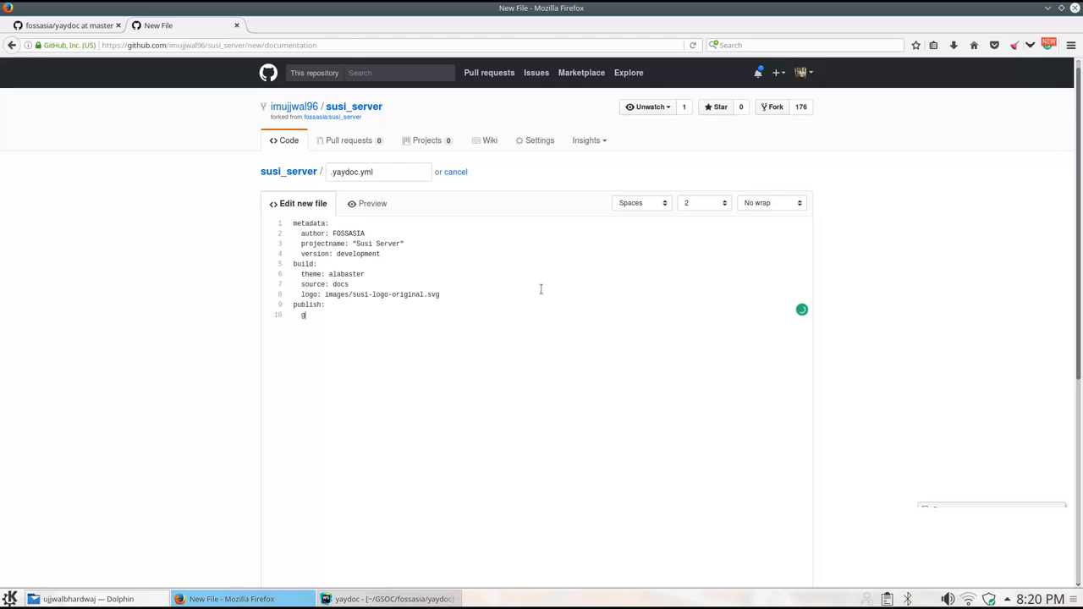
type("hpages:")
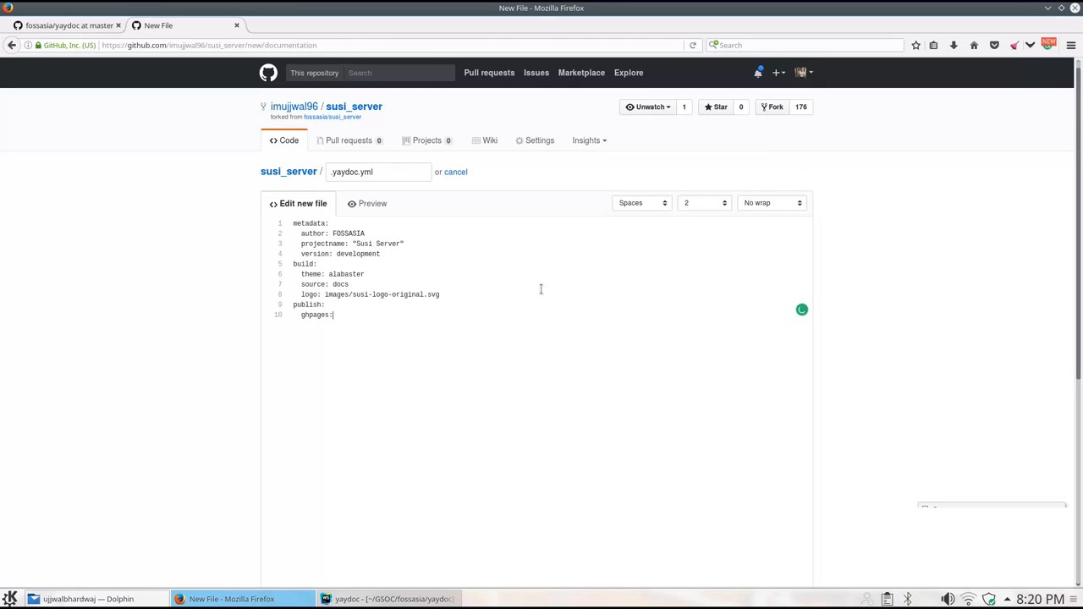
key("Return")
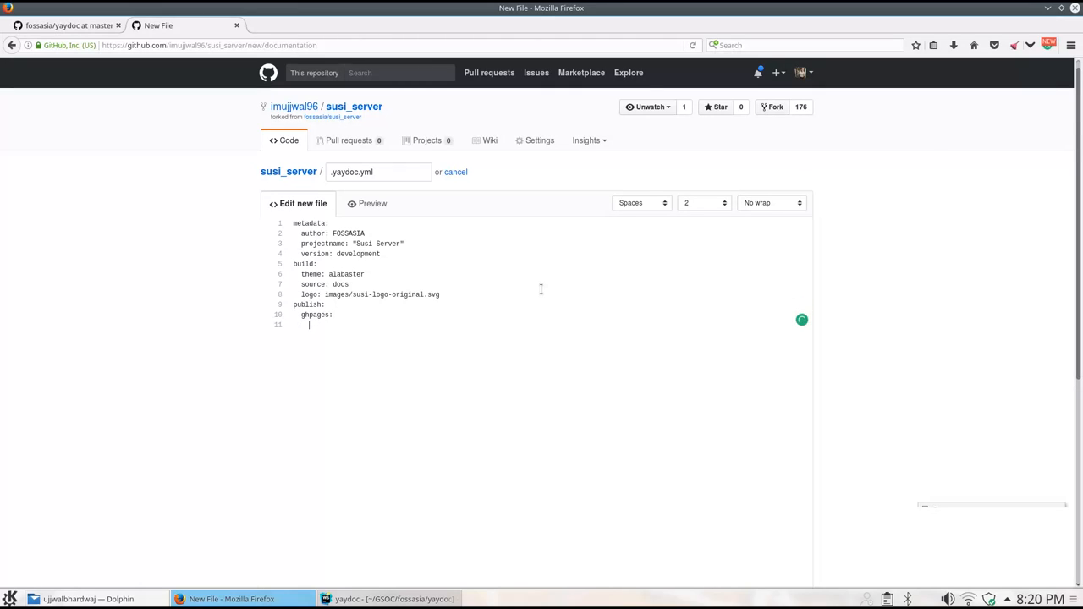
type("doc")
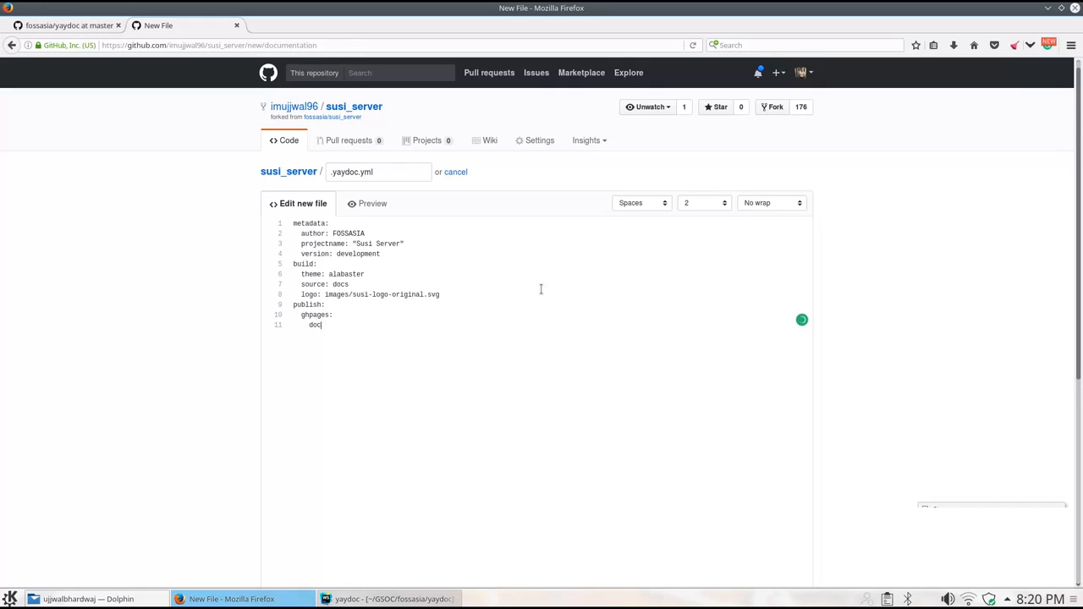
type("url:")
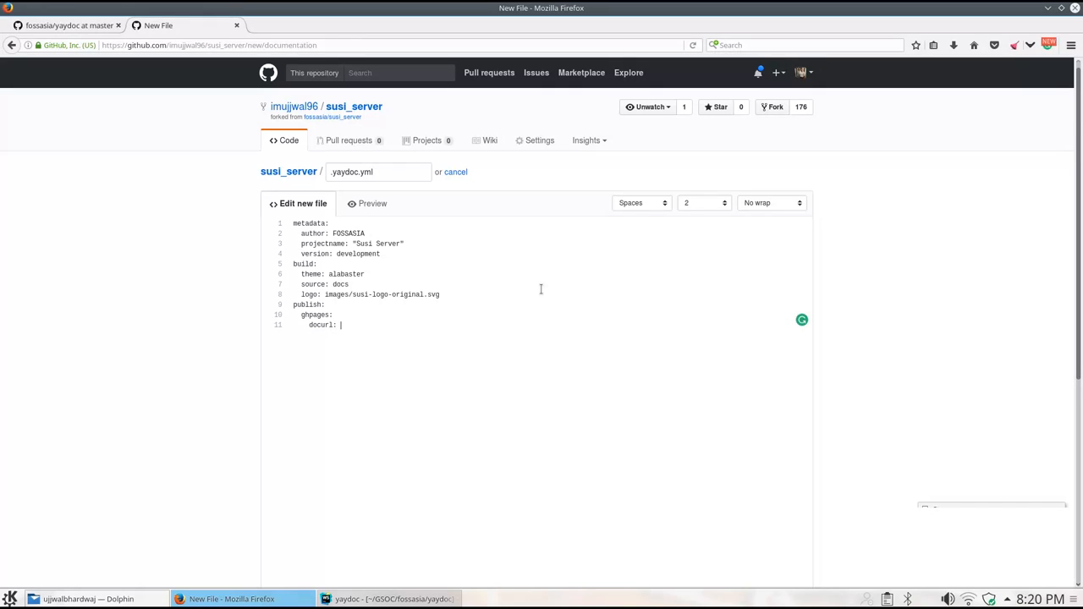
type("susi.ujjw")
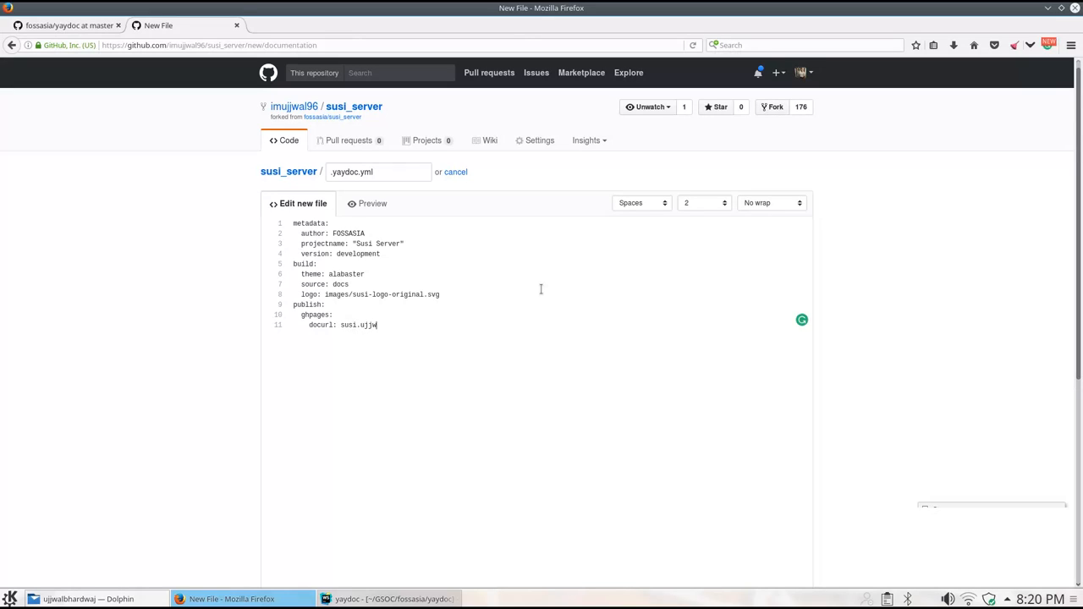
type("albhardwaj")
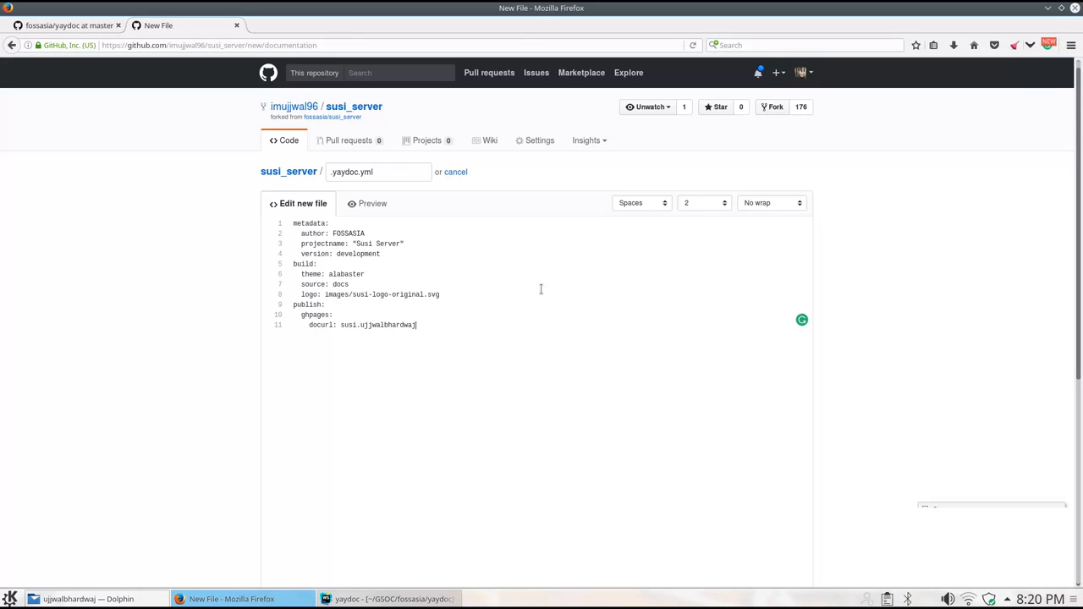
type(".me")
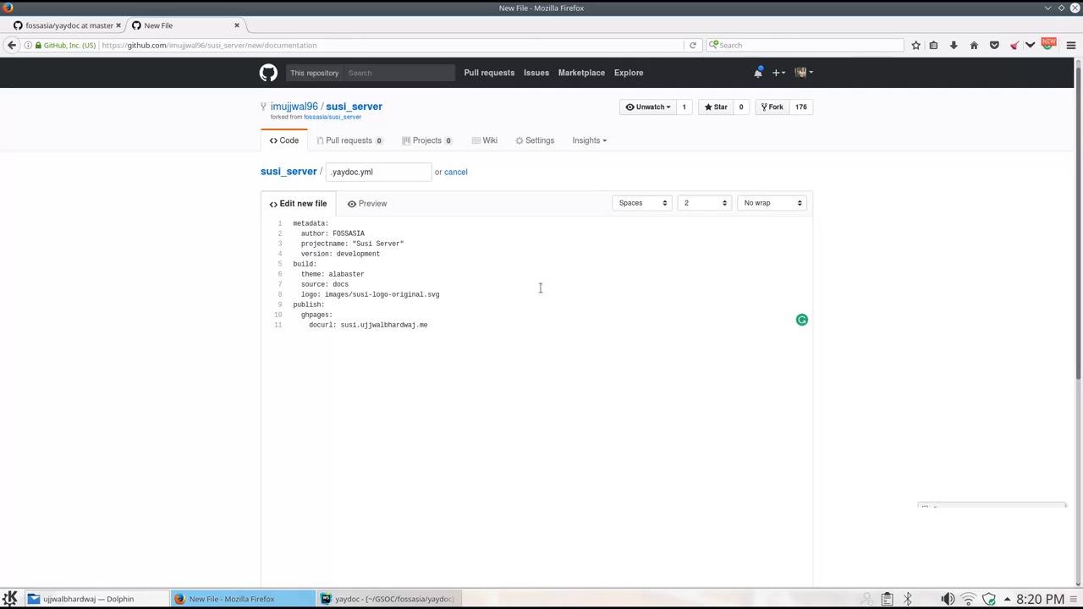
scroll("down", 3)
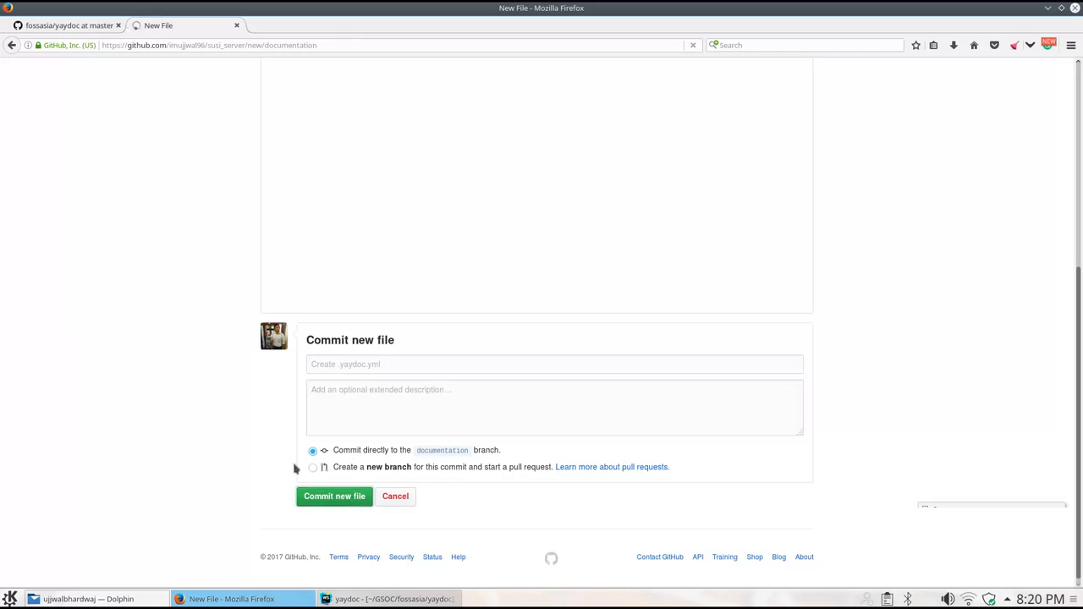
Commit the new .yaydoc.yml file and return to the repository's root file listing.
left_click(334, 496)
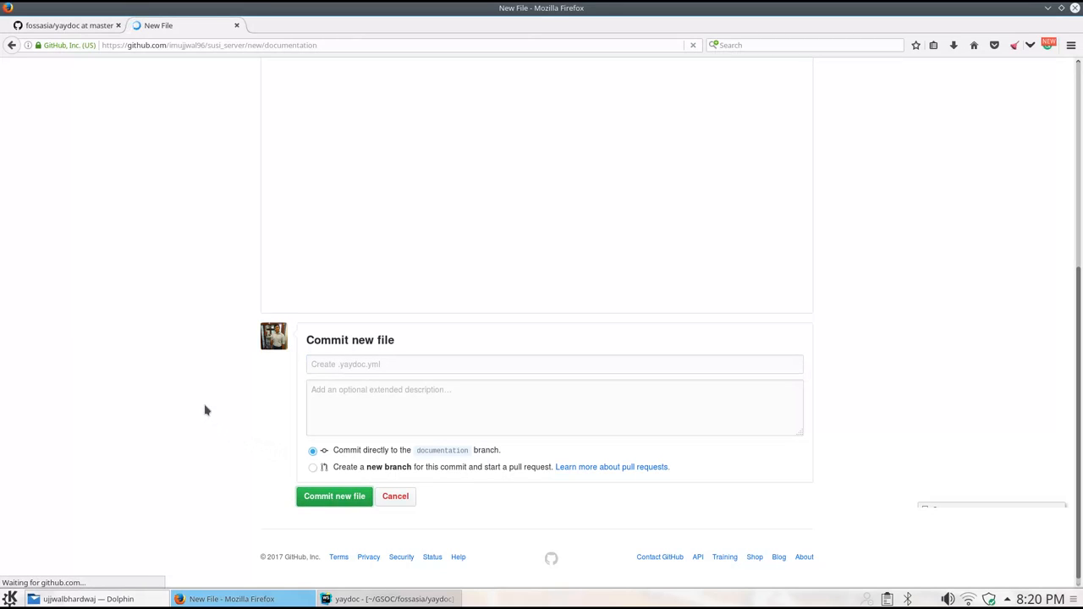
left_click(335, 496)
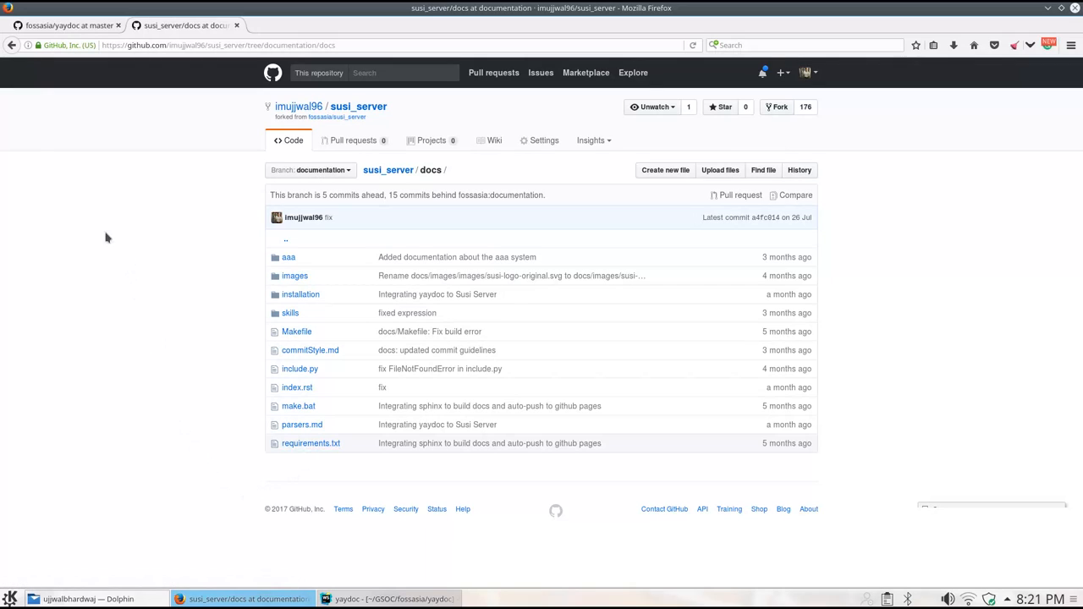
left_click(387, 170)
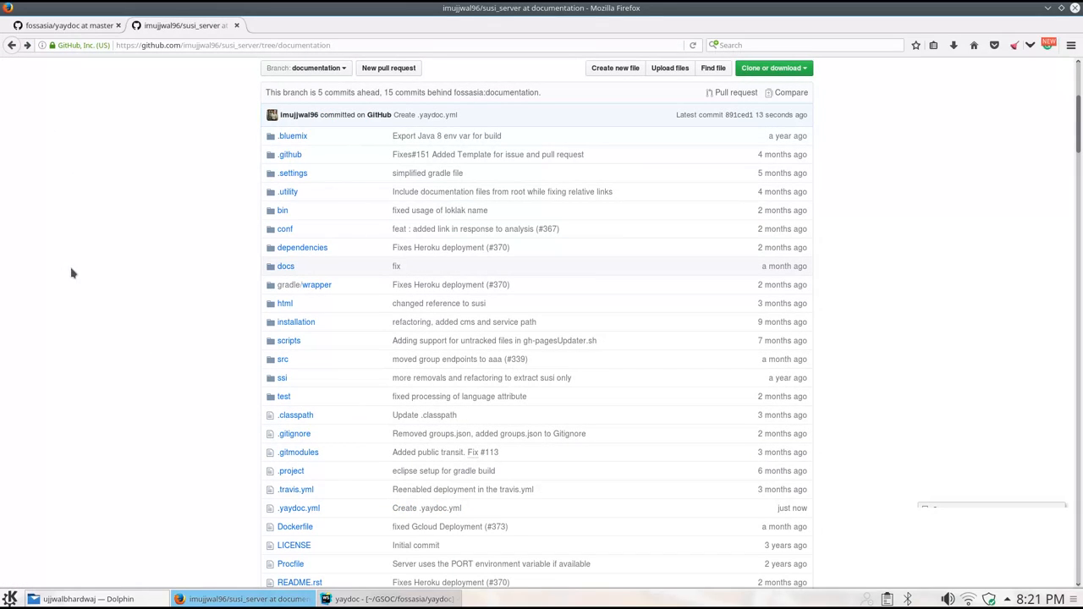
mouse_move(240, 328)
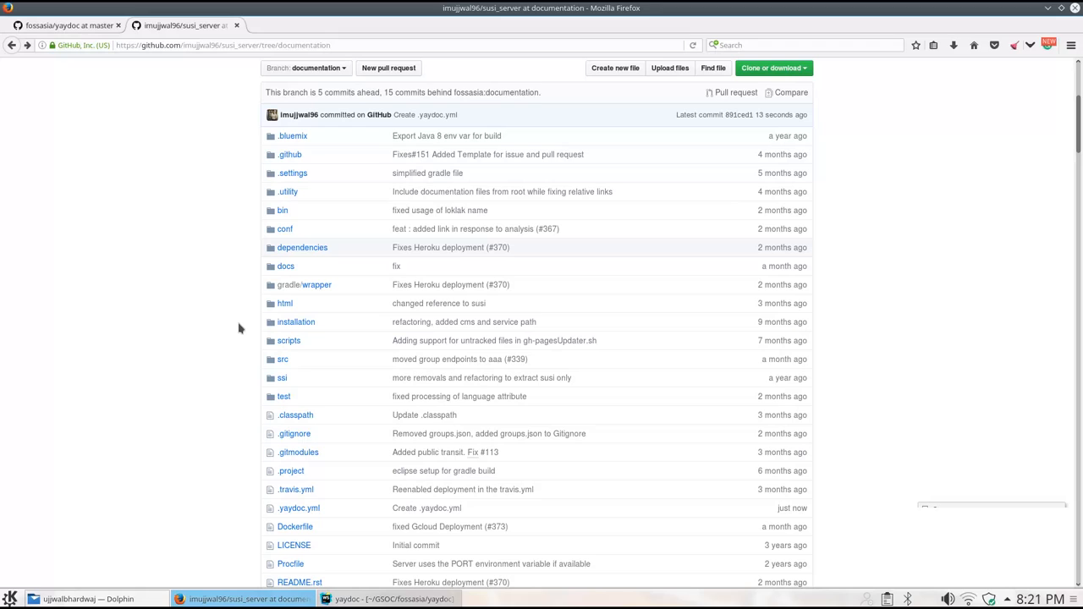
mouse_move(280, 210)
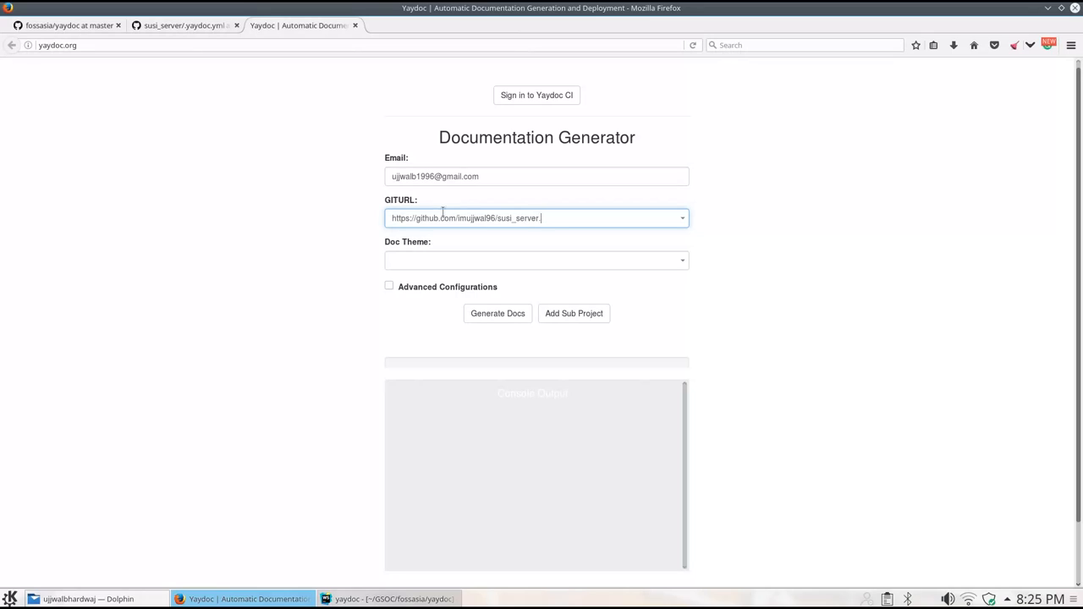
Generate docs with advanced branch name 'documentation' and move on to the Susi Server docs preview.
left_click(389, 286)
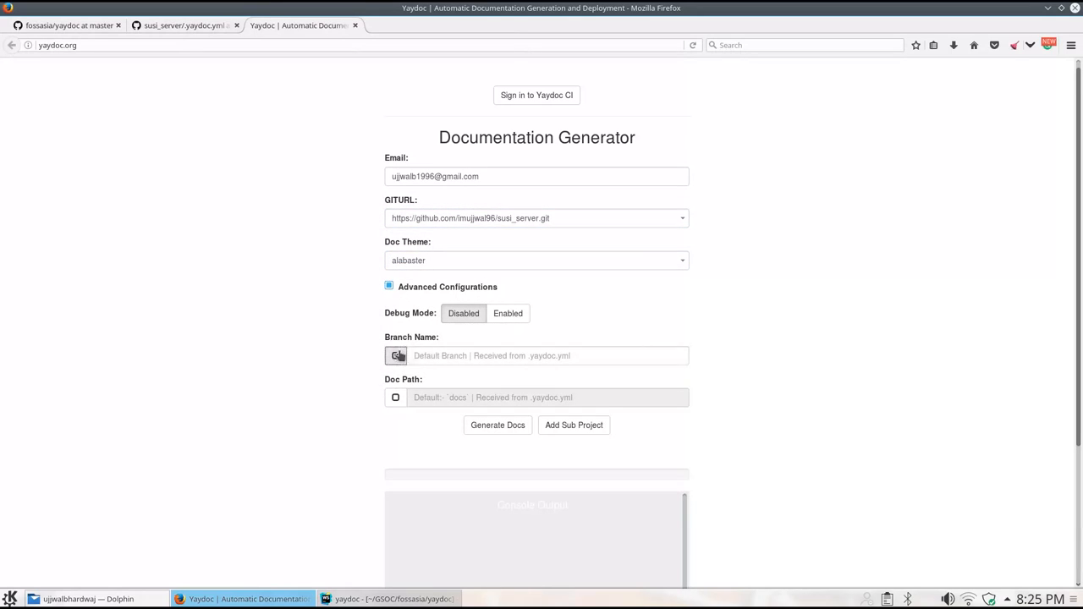
type("documentation")
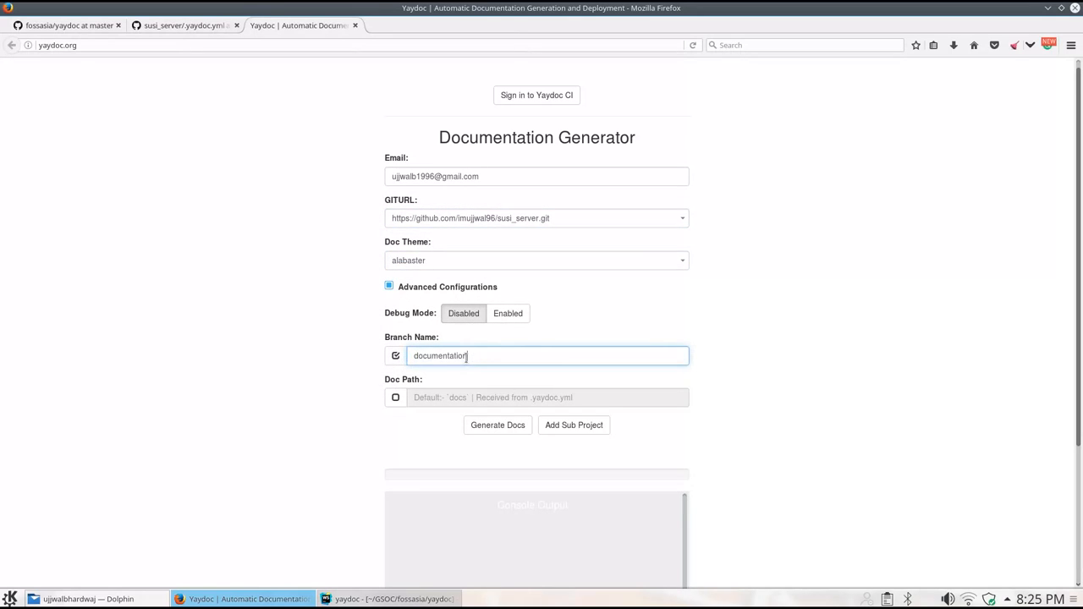
left_click(498, 425)
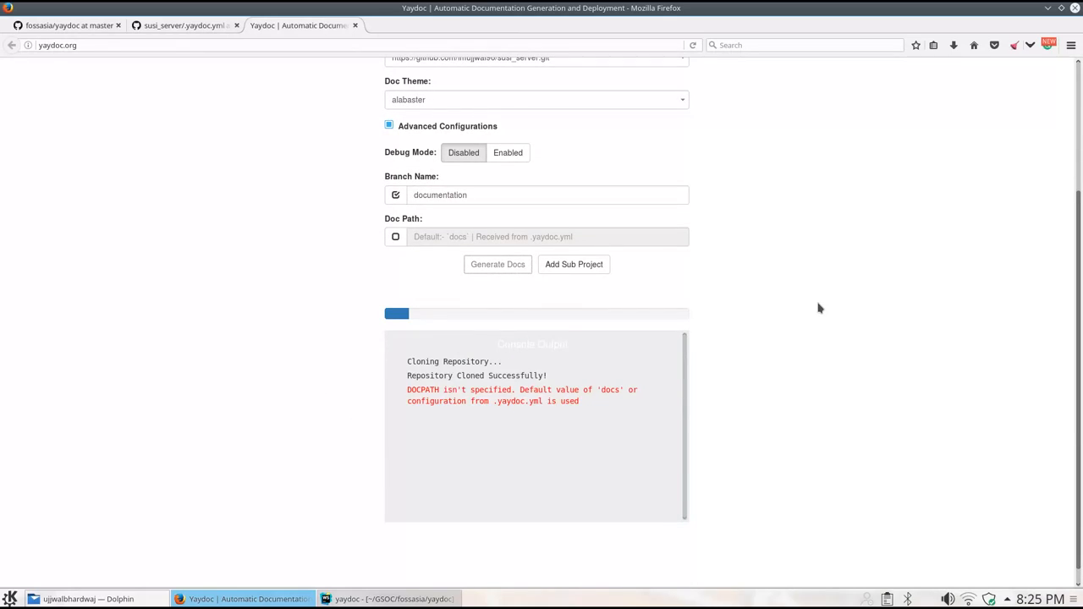
left_click(497, 264)
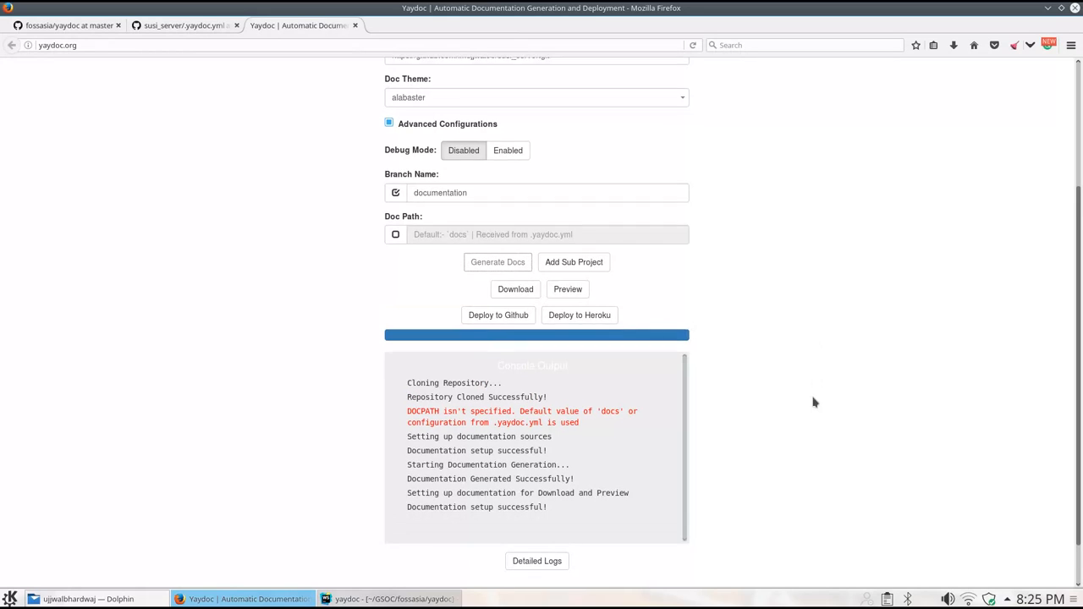
left_click(569, 289)
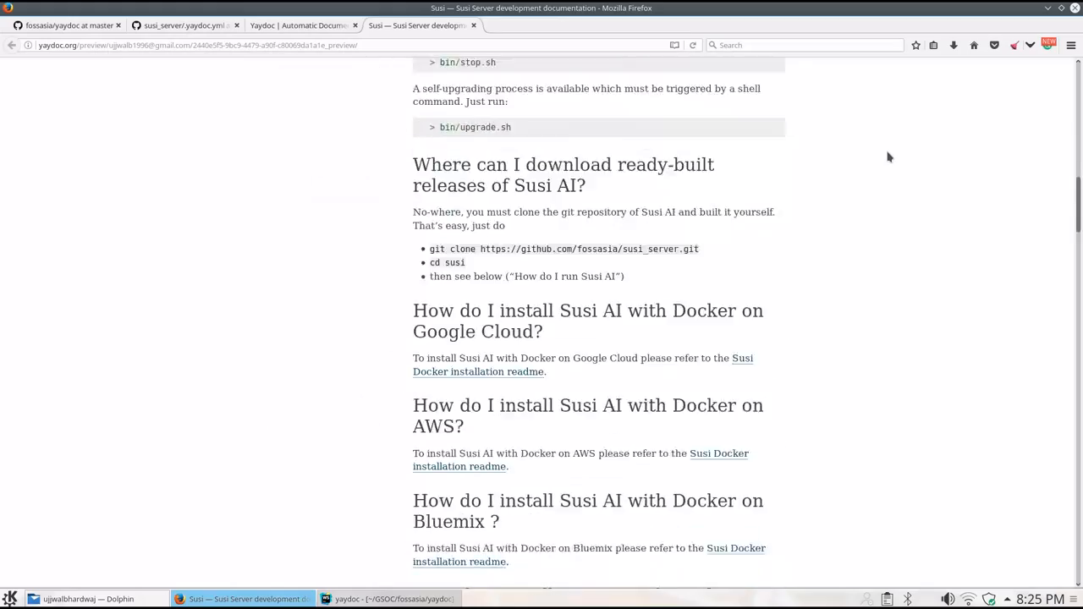
Open the 'Installation on Cloud9' page in the generated docs preview.
scroll("down", 3)
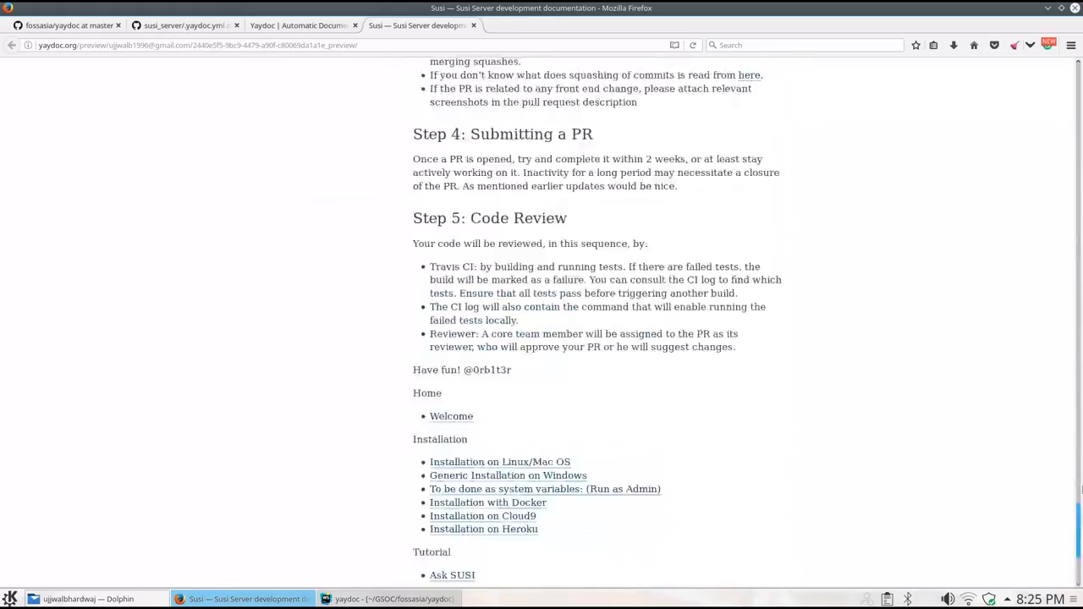
left_click(482, 514)
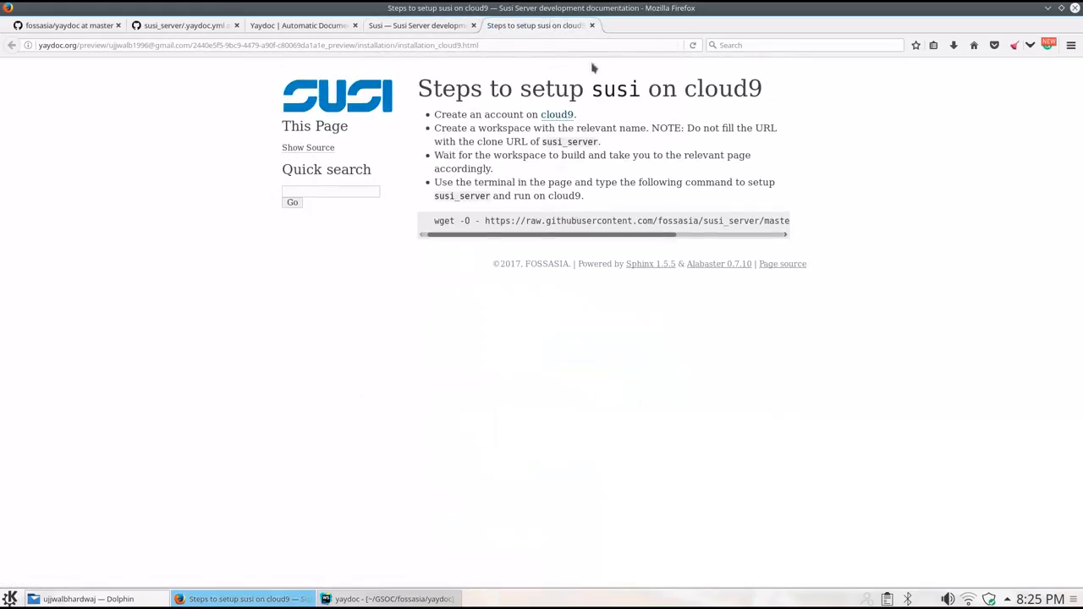